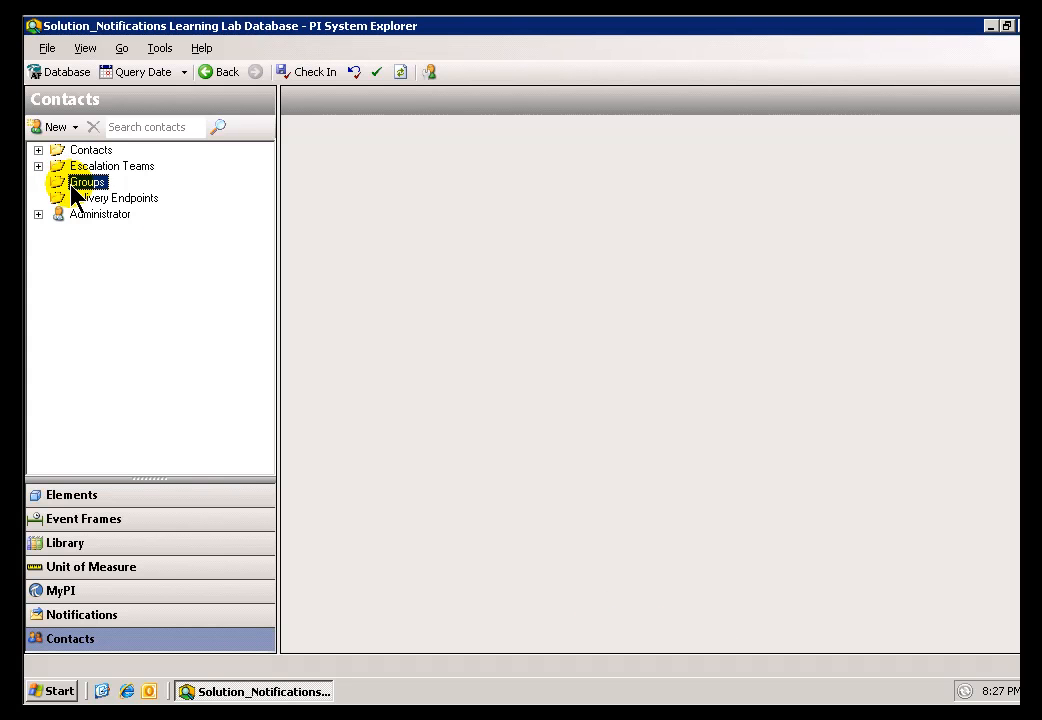
Create a new group named MyGroup1 with Required acknowledgments on Auto and start adding a member
{"action": "right_click", "coordinate": [88, 182]}
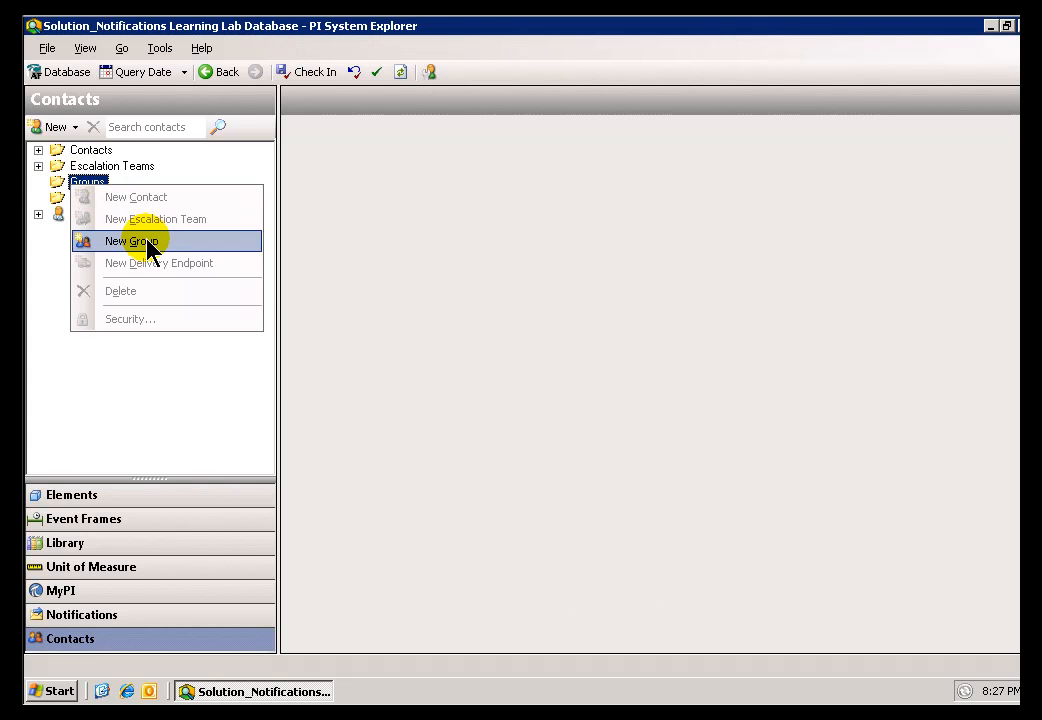
{"action": "left_click", "coordinate": [131, 241]}
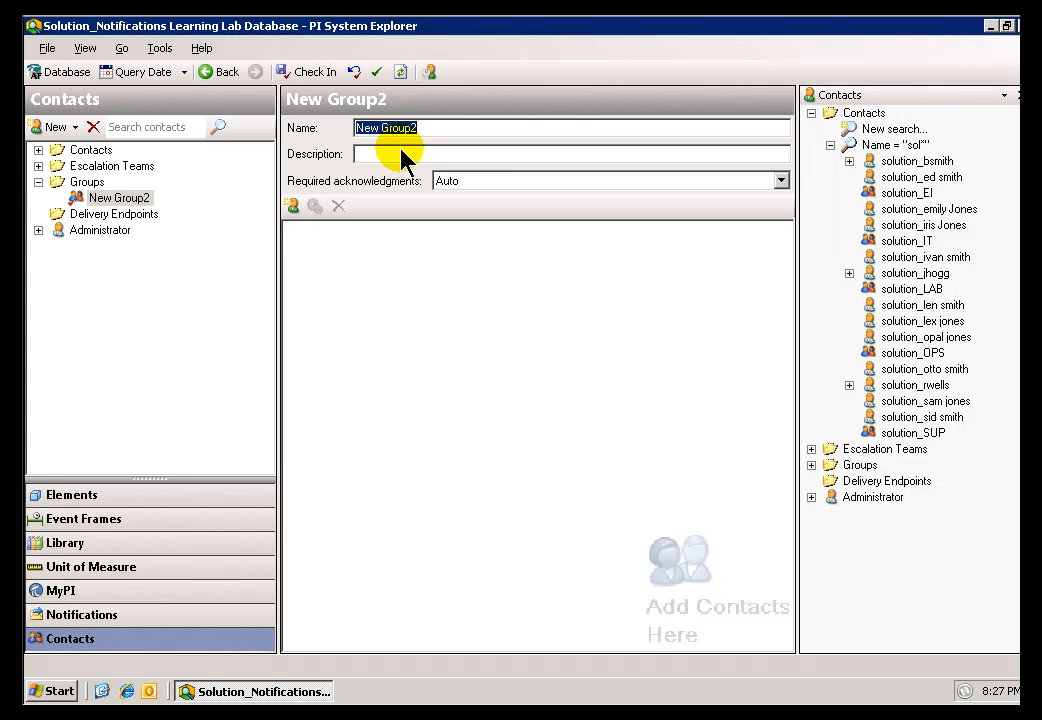
{"action": "type", "text": "M"}
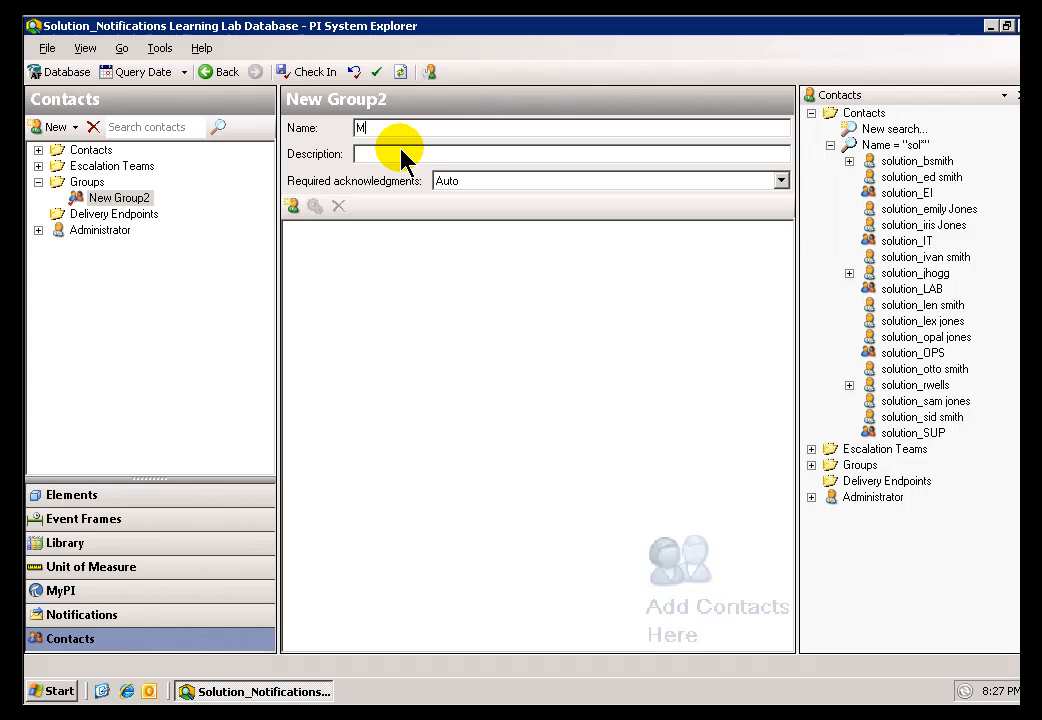
{"action": "type", "text": "yGroup1"}
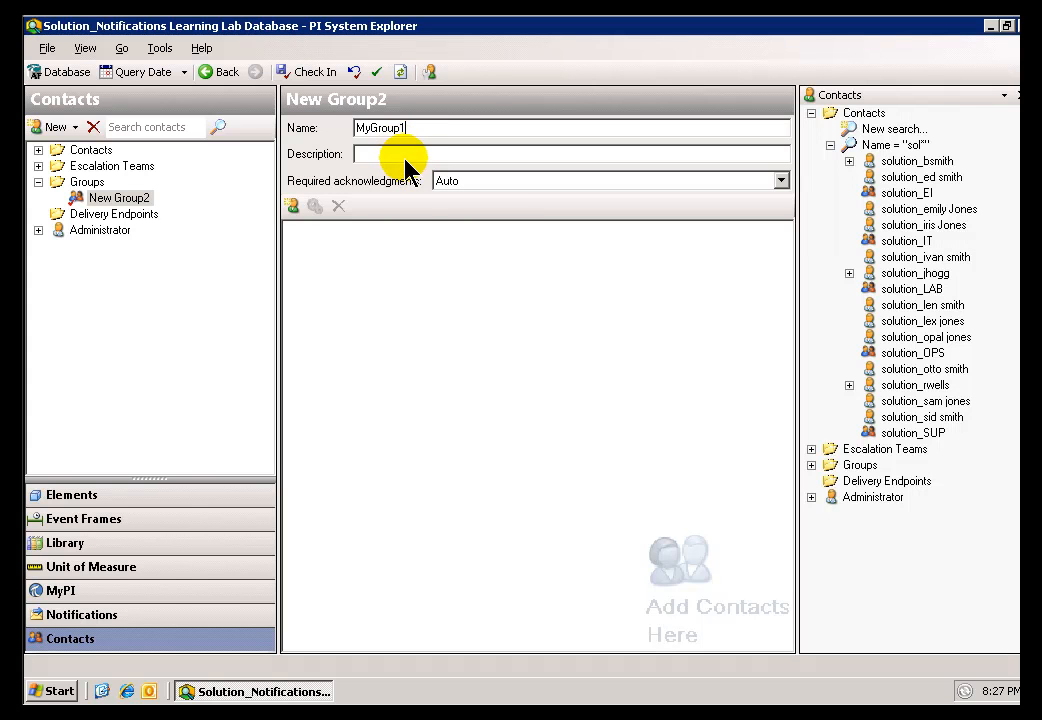
{"action": "left_click", "coordinate": [293, 205]}
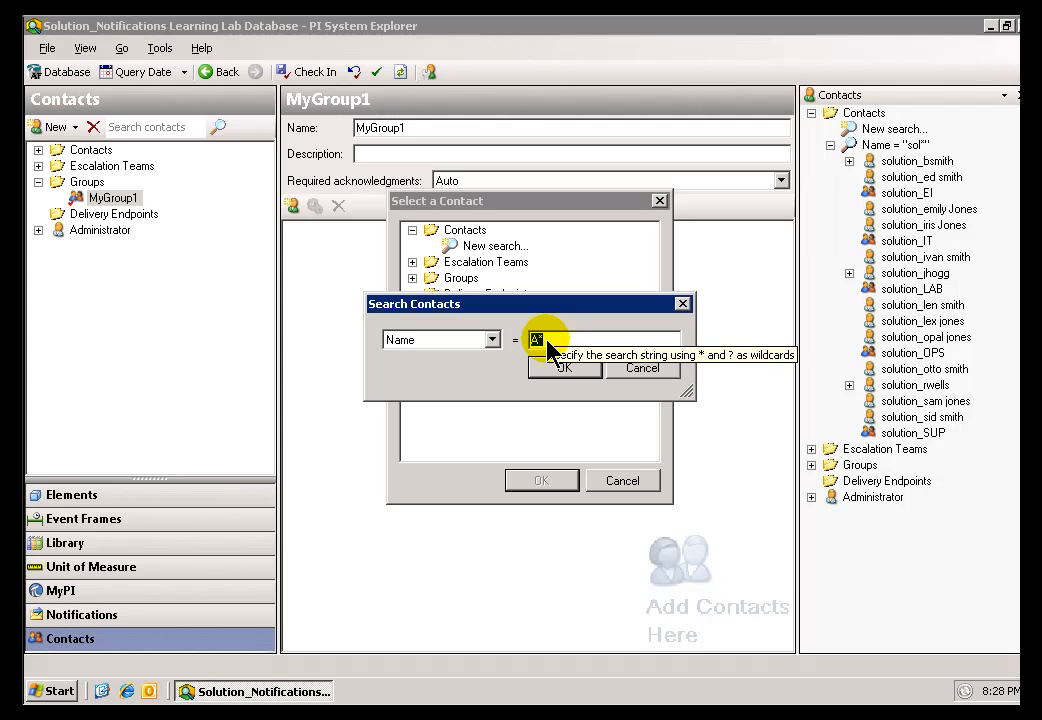
Search contacts for 'sol' and add the solution_bsmith Email endpoint to MyGroup1
{"action": "key", "text": "Backspace"}
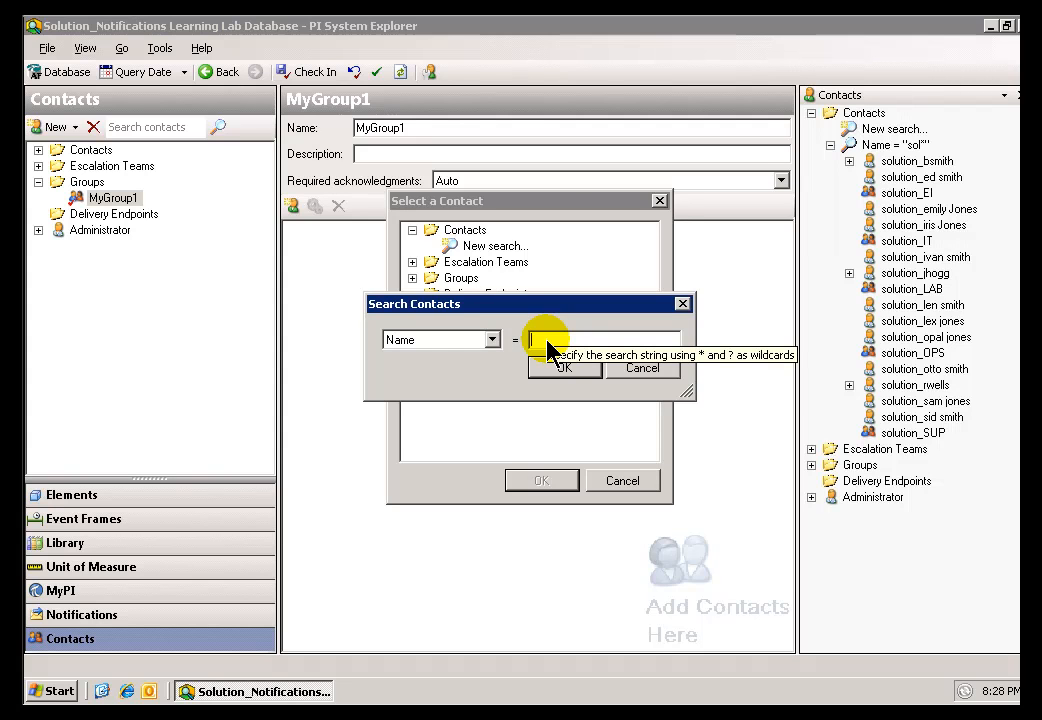
{"action": "type", "text": "solu*"}
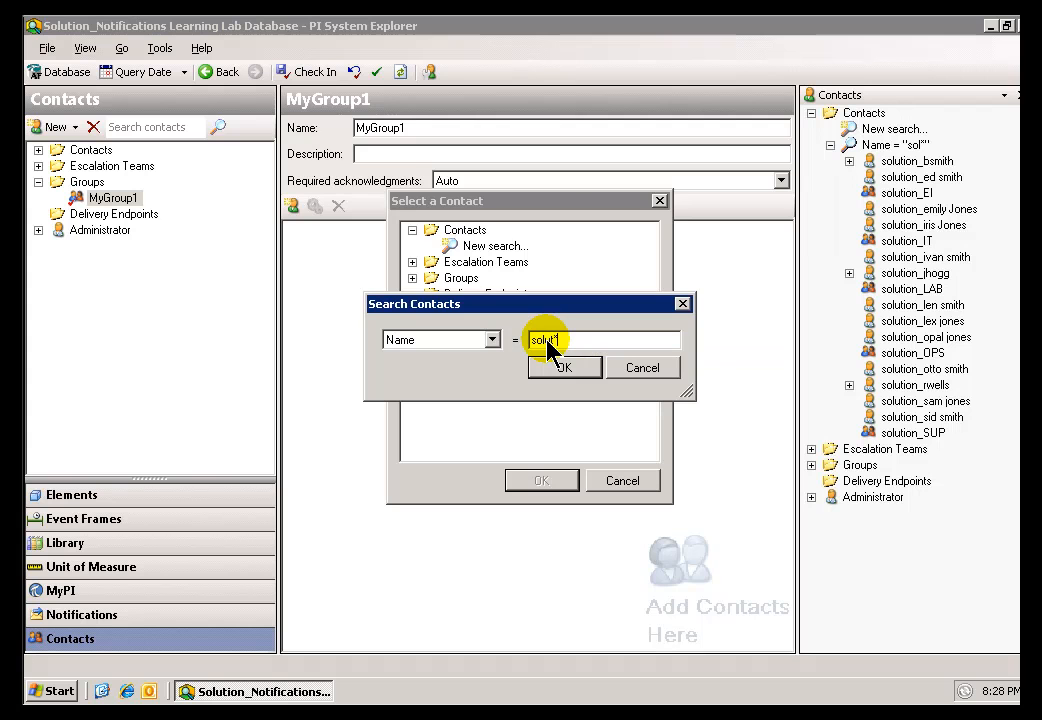
{"action": "left_click", "coordinate": [564, 367]}
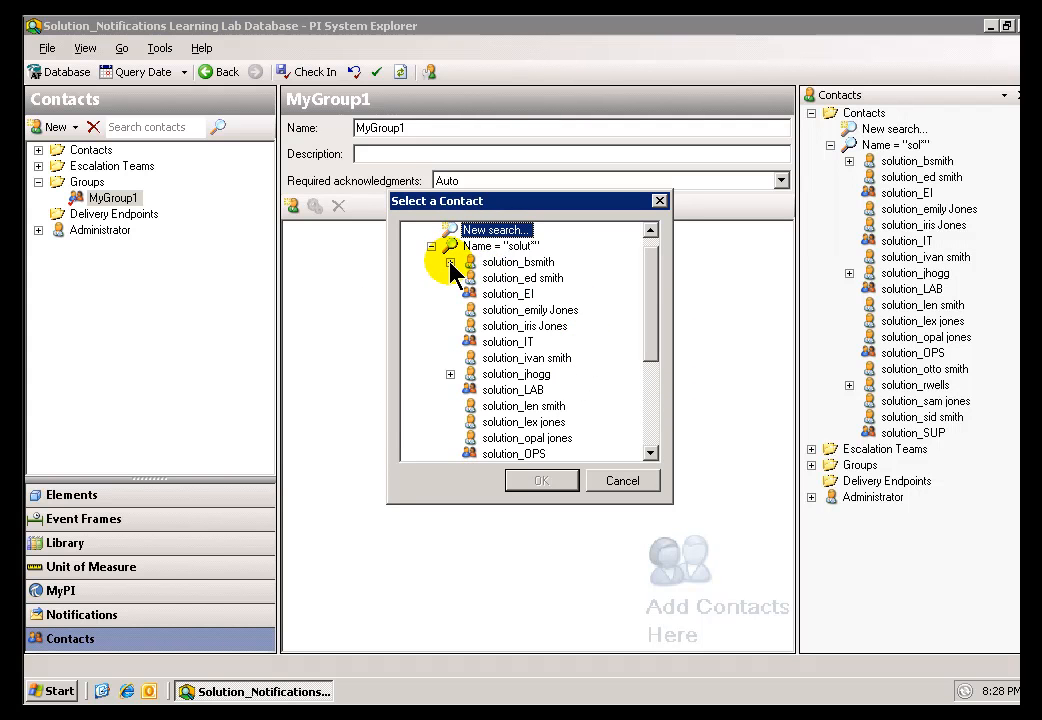
{"action": "left_click", "coordinate": [451, 261]}
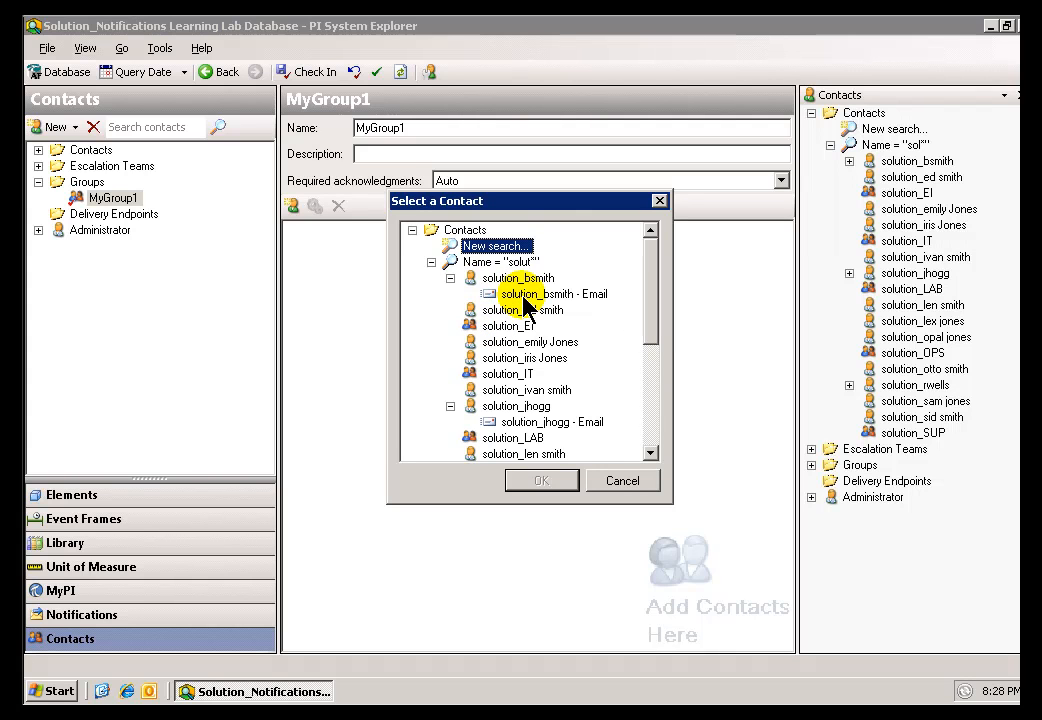
{"action": "left_click", "coordinate": [553, 293]}
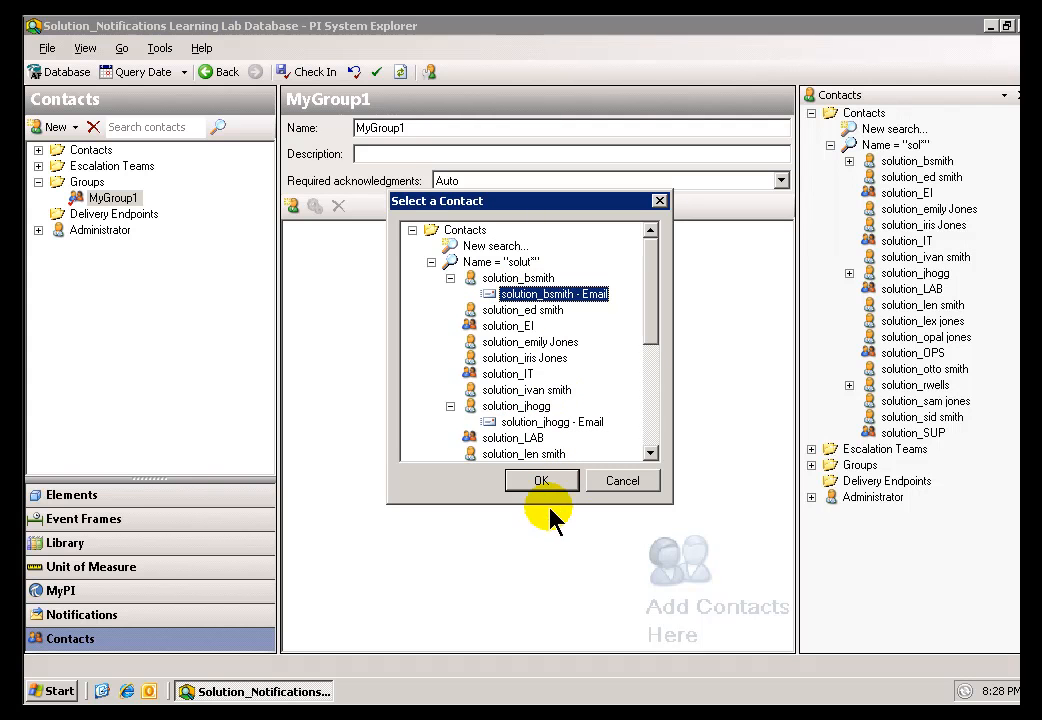
{"action": "left_click", "coordinate": [541, 480]}
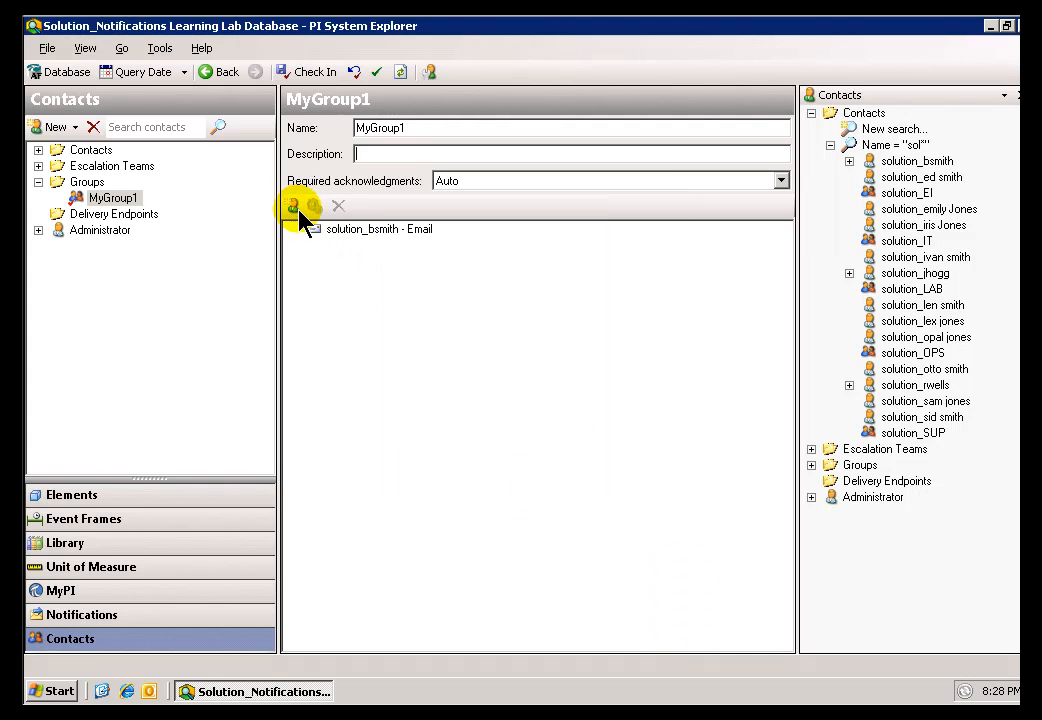
{"action": "left_click", "coordinate": [293, 206]}
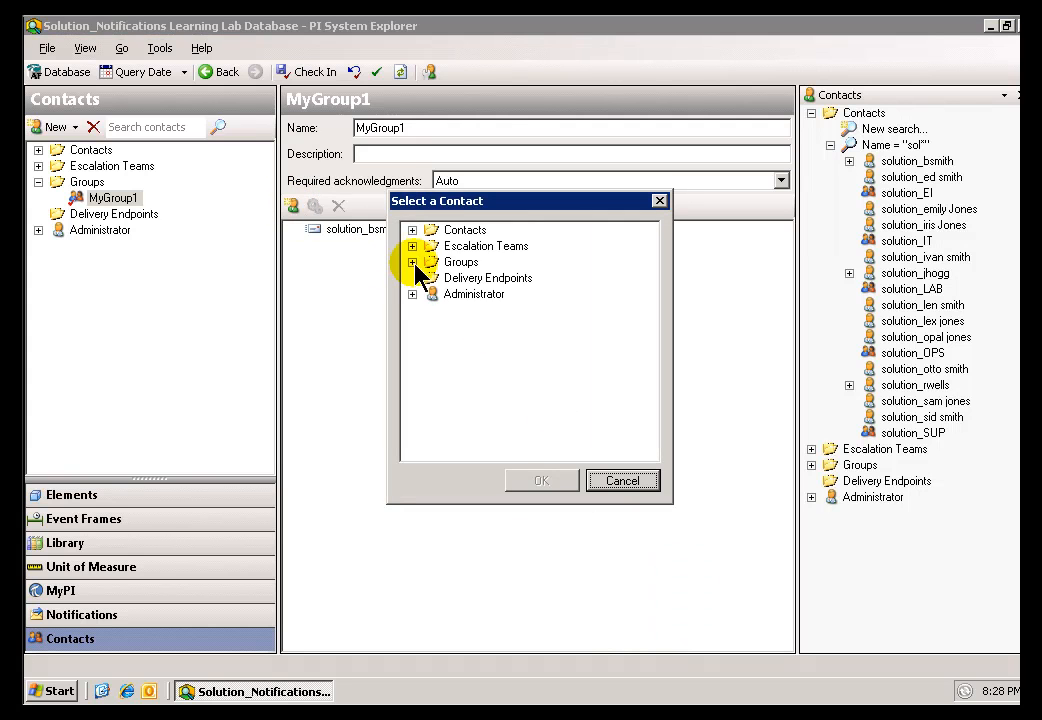
{"action": "left_click", "coordinate": [412, 261]}
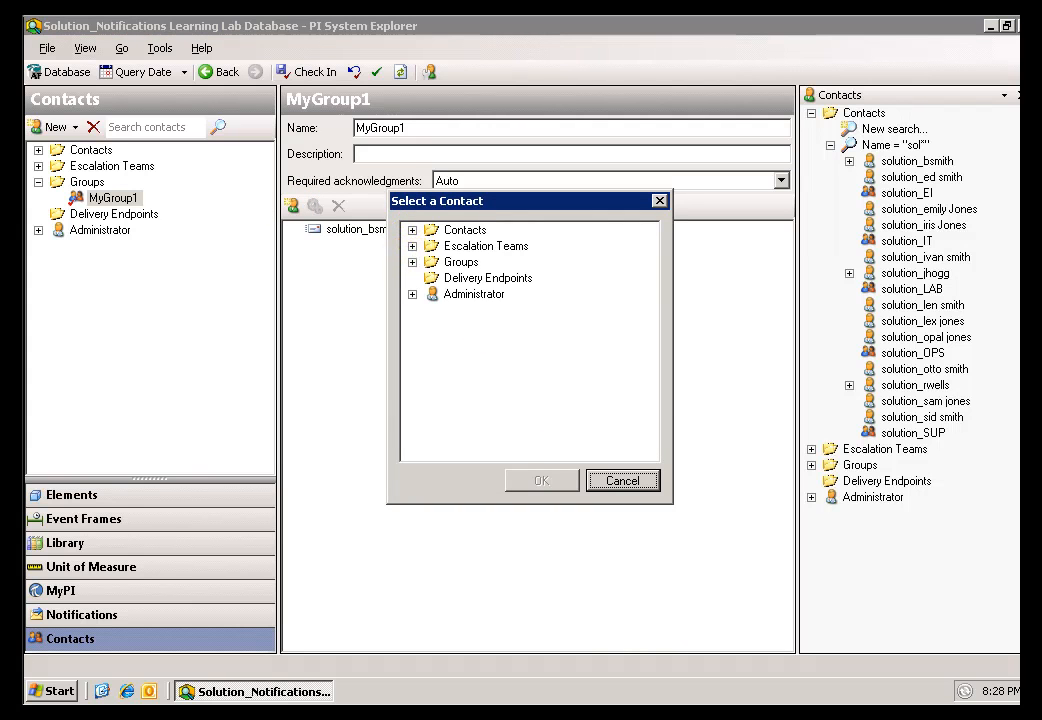
{"action": "left_click", "coordinate": [495, 245]}
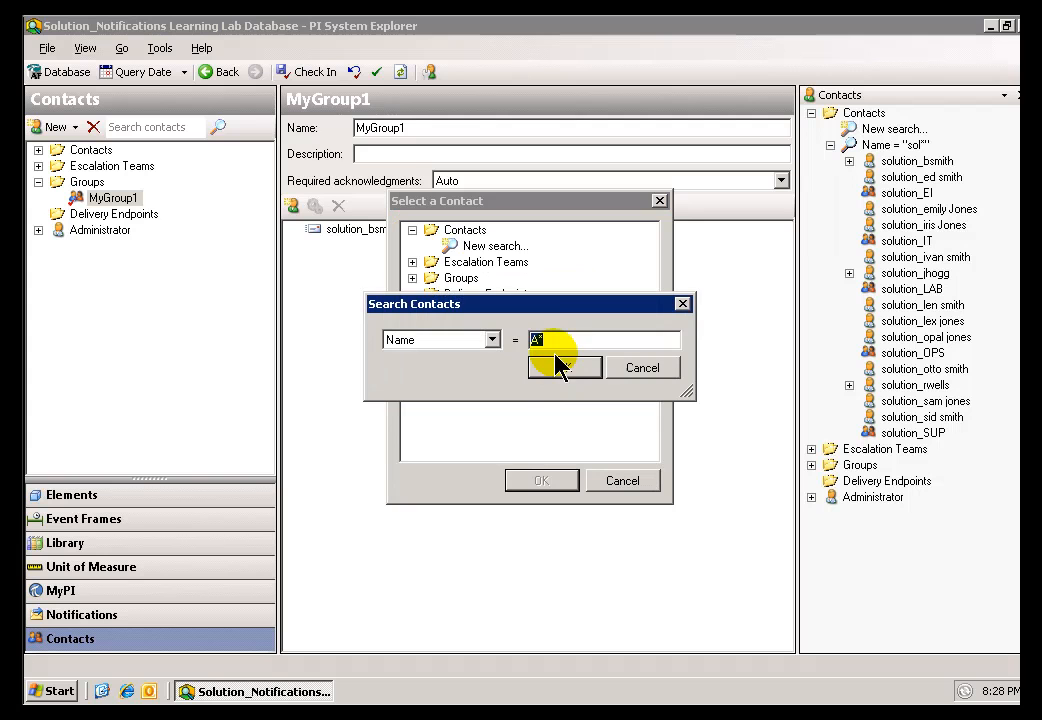
{"action": "mouse_move", "coordinate": [567, 345]}
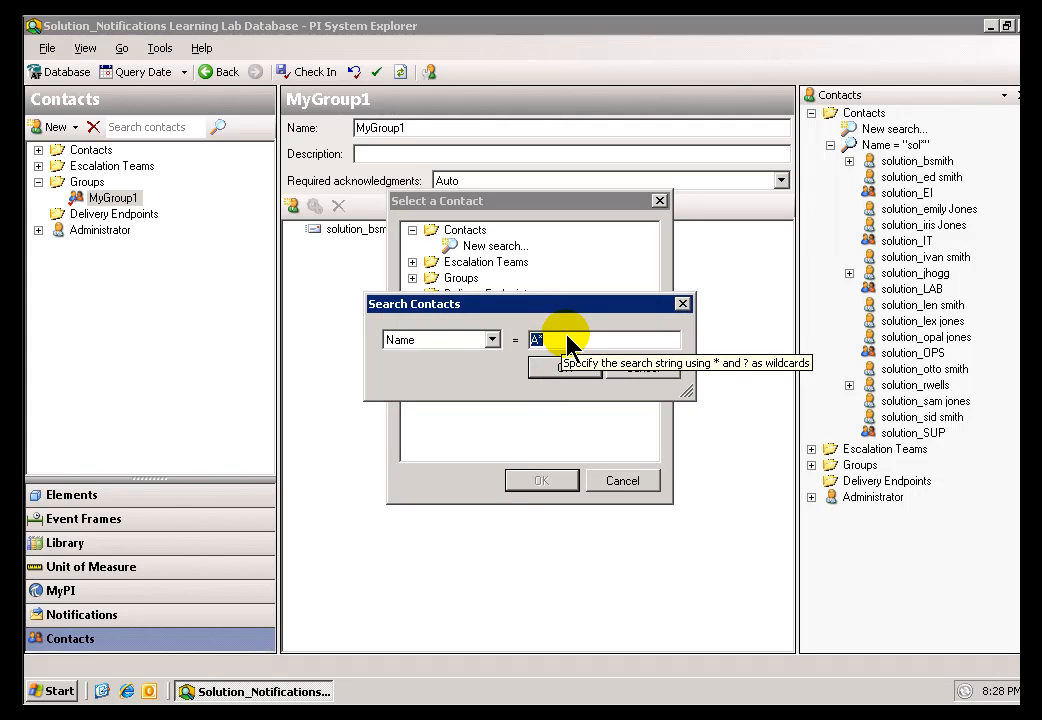
{"action": "type", "text": "sol"}
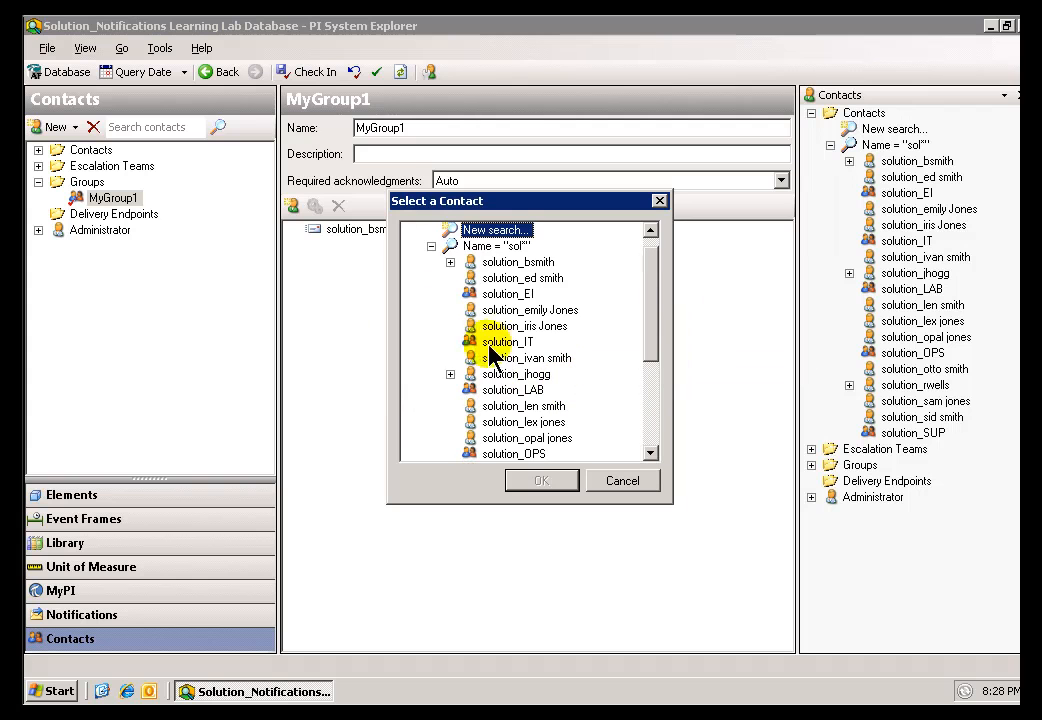
{"action": "left_click", "coordinate": [450, 373]}
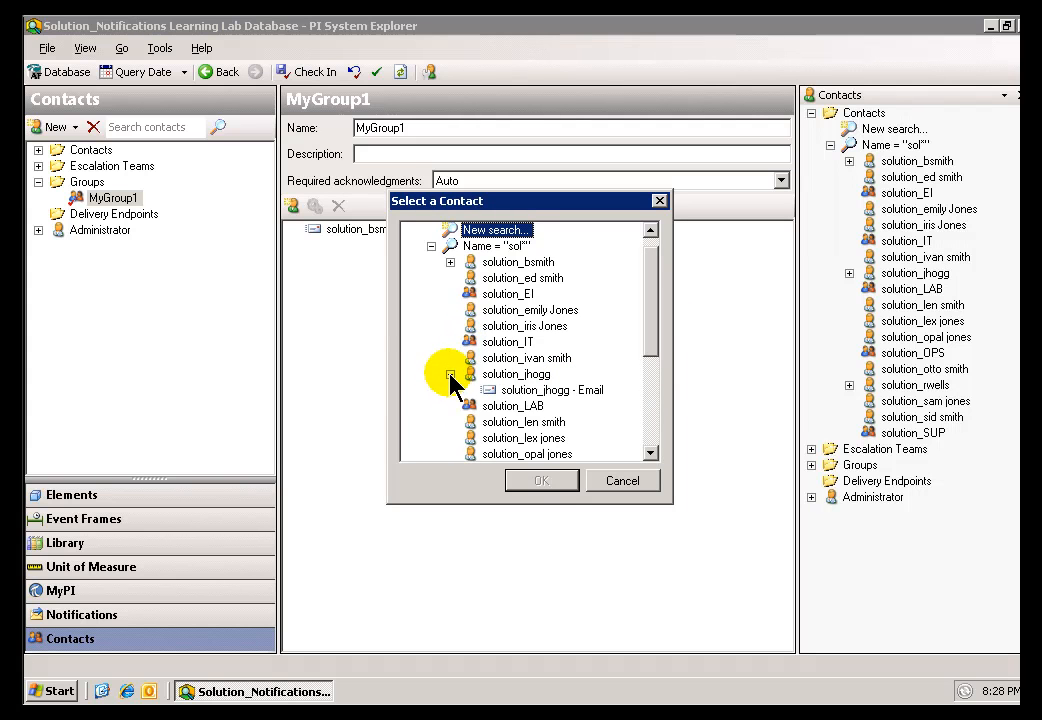
{"action": "left_click", "coordinate": [541, 480]}
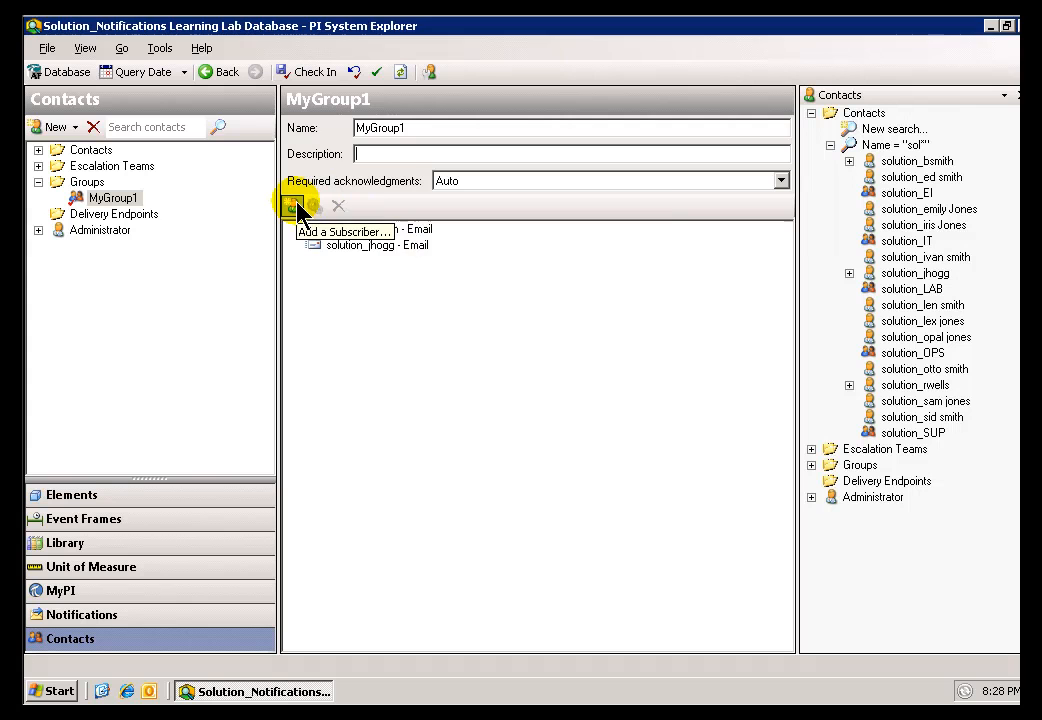
Reopen the contact picker and close it without adding anyone
{"action": "left_click", "coordinate": [293, 205]}
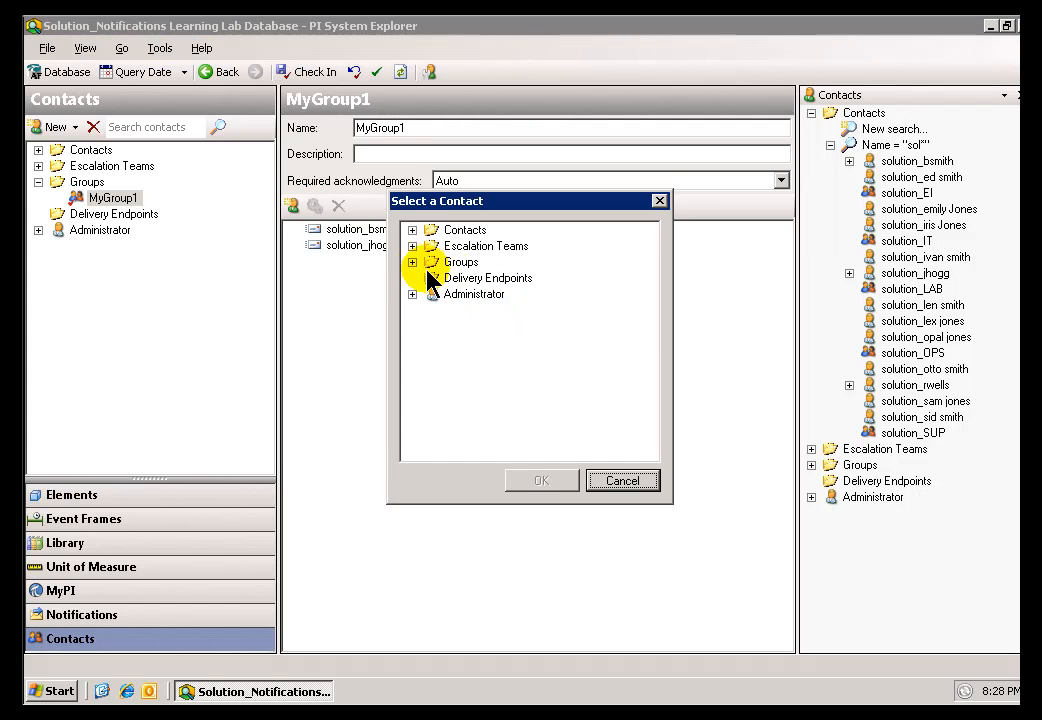
{"action": "left_click", "coordinate": [489, 277]}
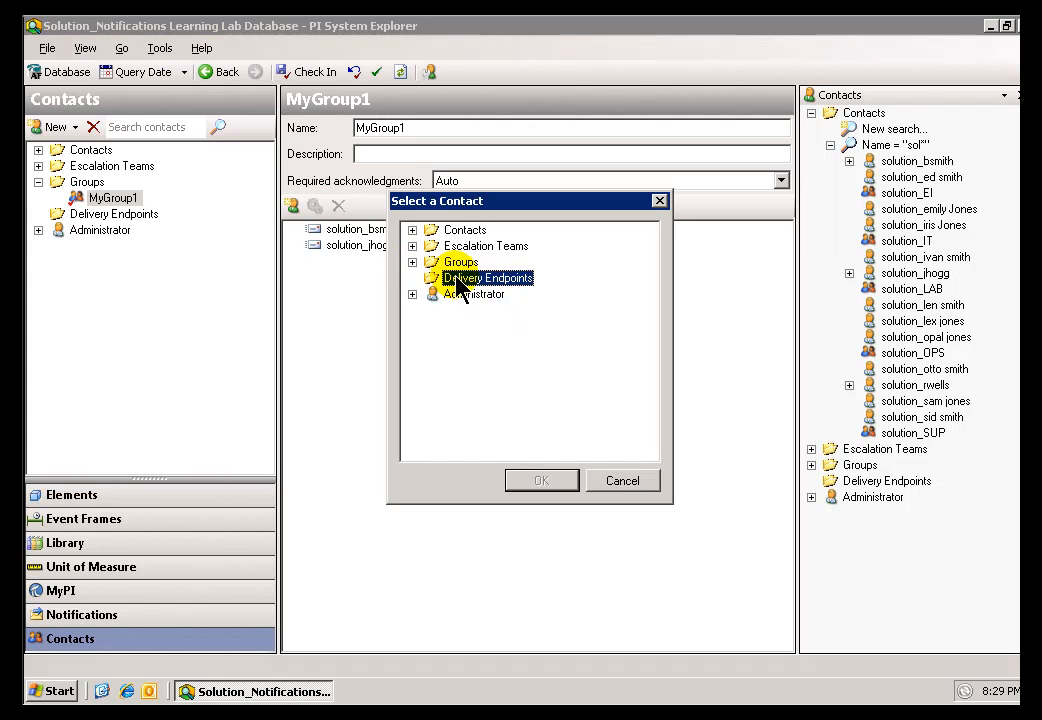
{"action": "left_click", "coordinate": [622, 480]}
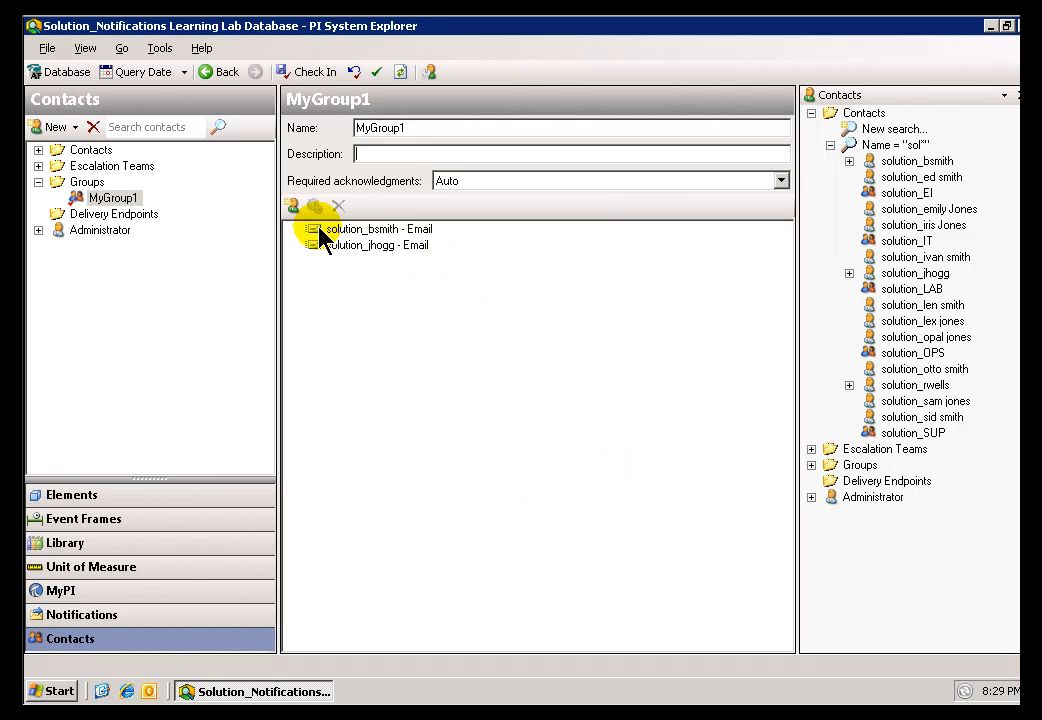
{"action": "mouse_move", "coordinate": [770, 181]}
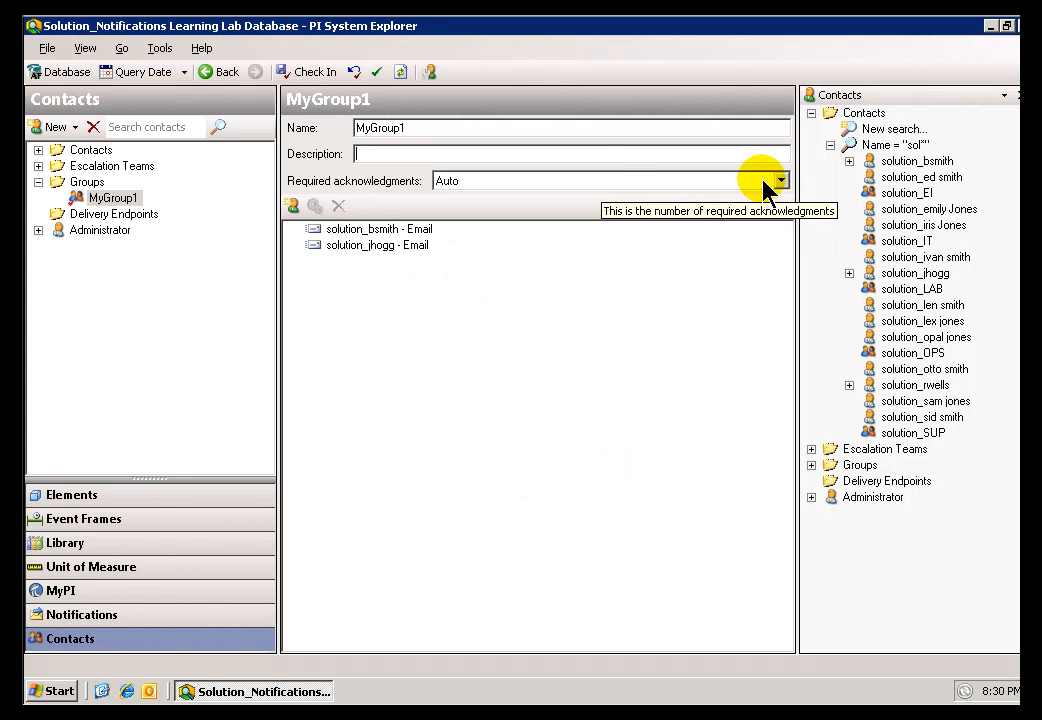
{"action": "left_click", "coordinate": [773, 181]}
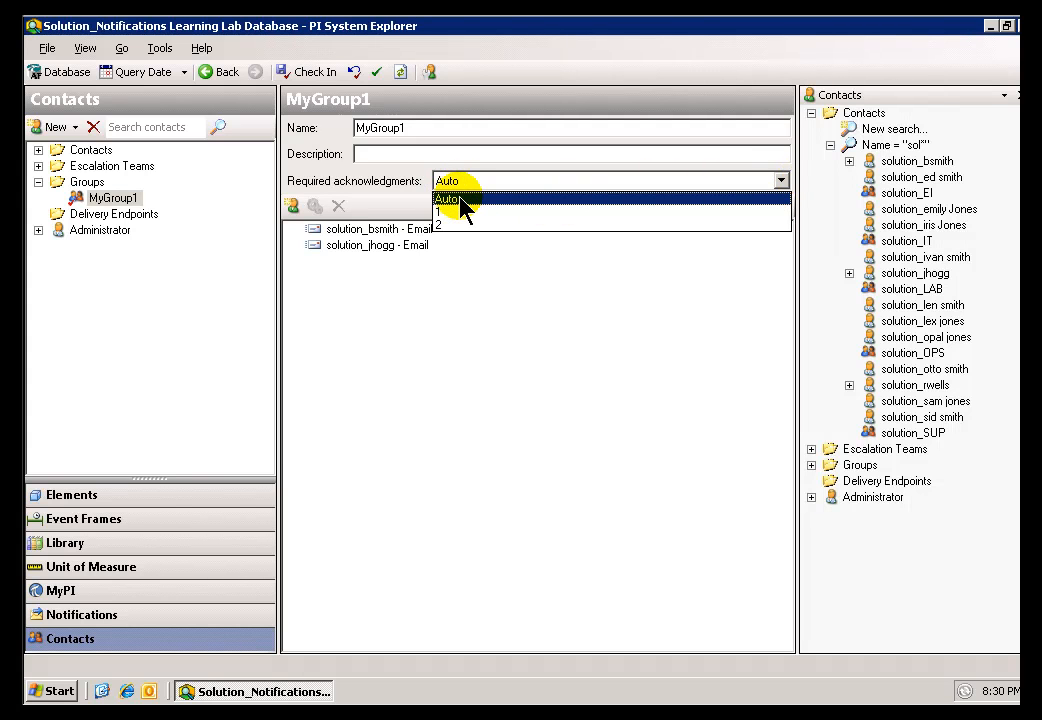
{"action": "left_click", "coordinate": [448, 198]}
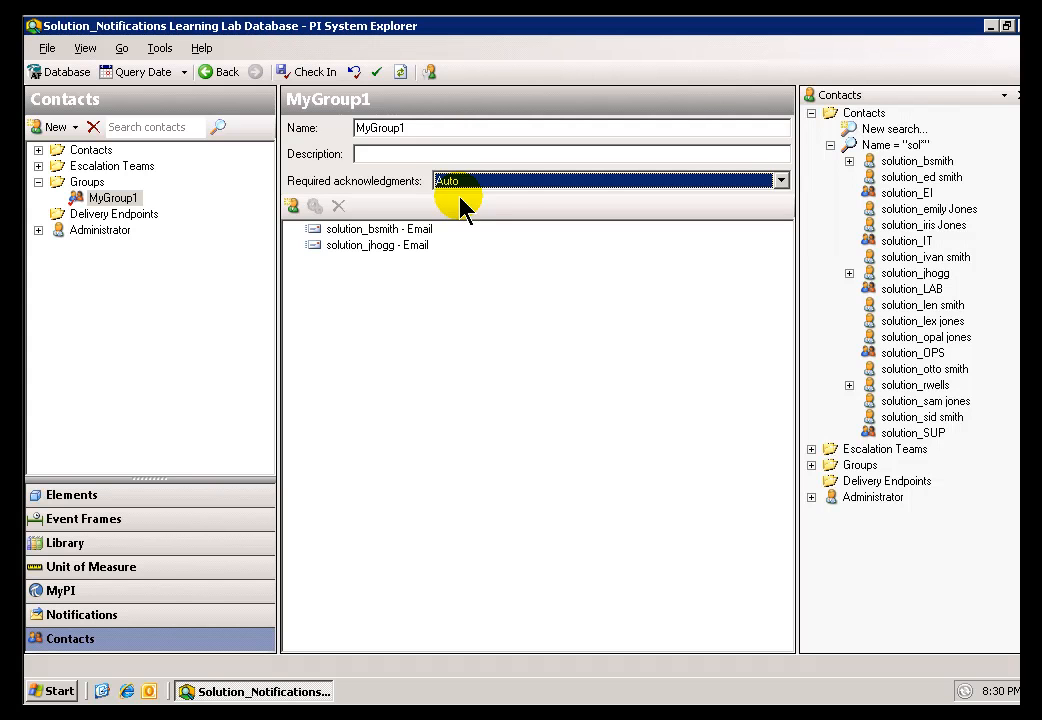
{"action": "left_click", "coordinate": [779, 181]}
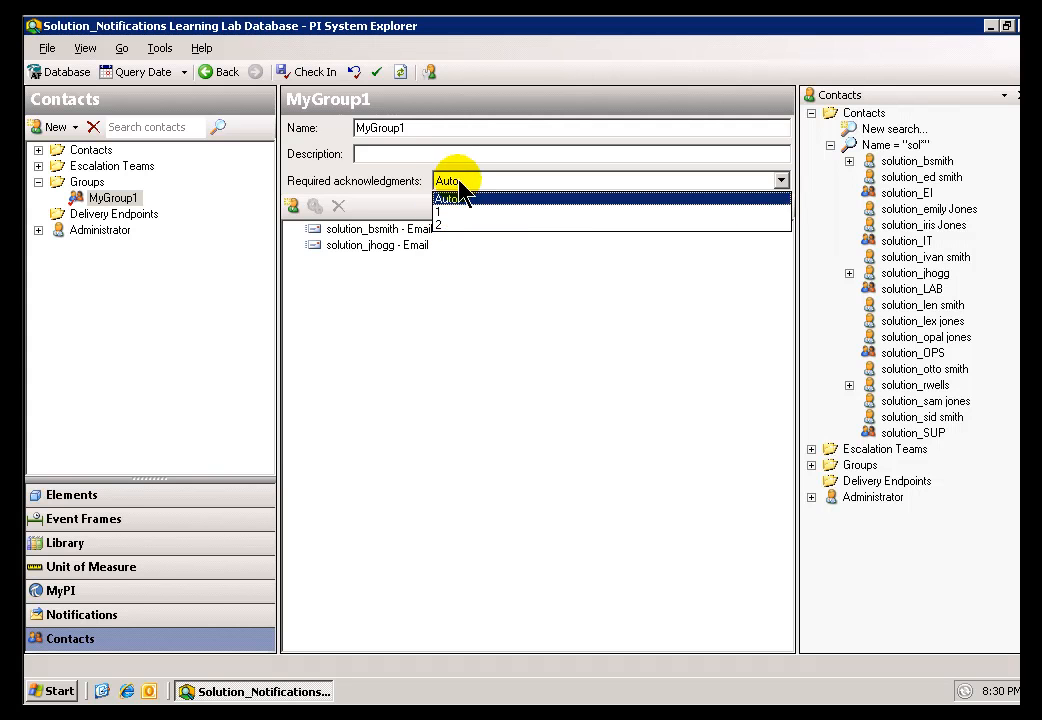
{"action": "left_click", "coordinate": [451, 199]}
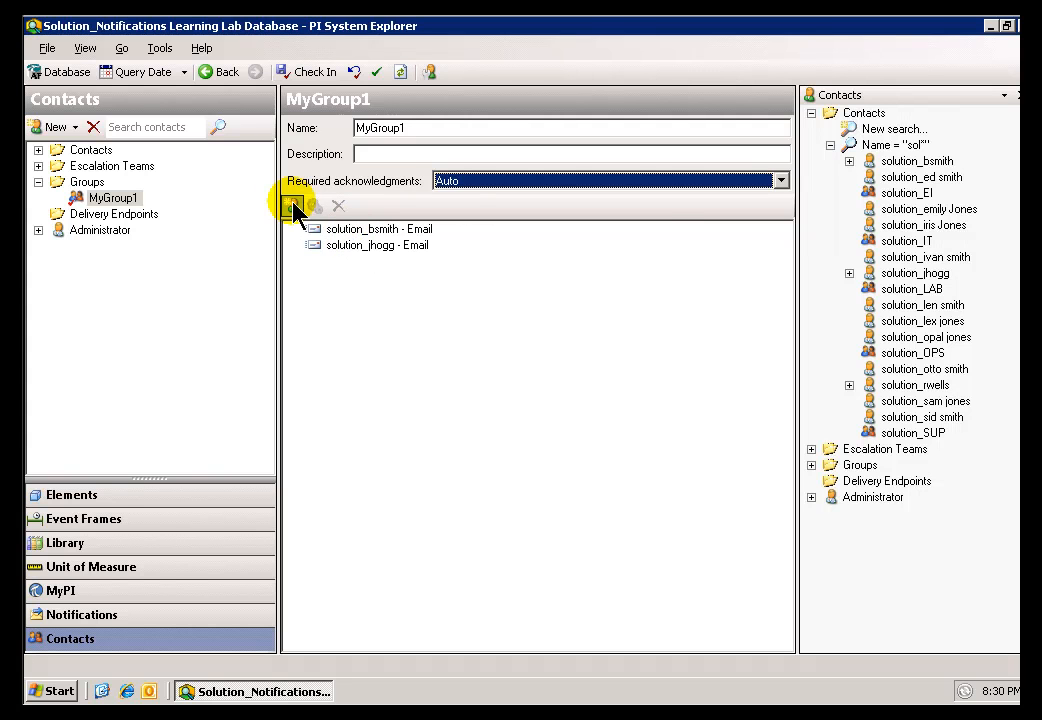
Search all contact names (*), add solution_rwells's Email endpoint, and keep acknowledgments at Auto
{"action": "left_click", "coordinate": [292, 205]}
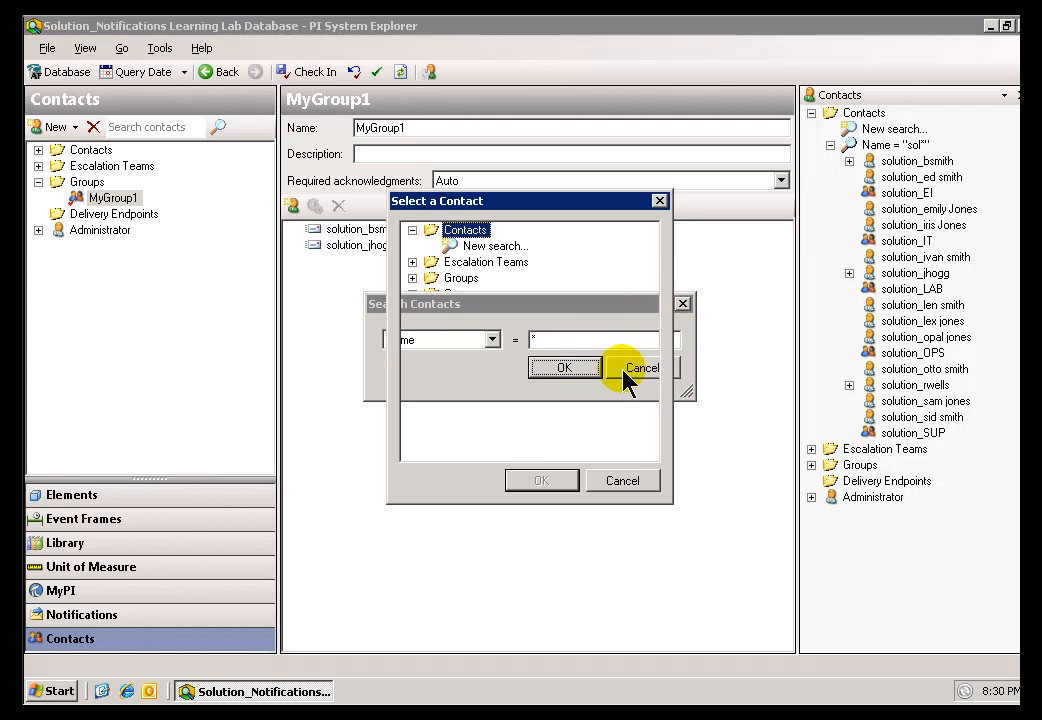
{"action": "left_click", "coordinate": [641, 368]}
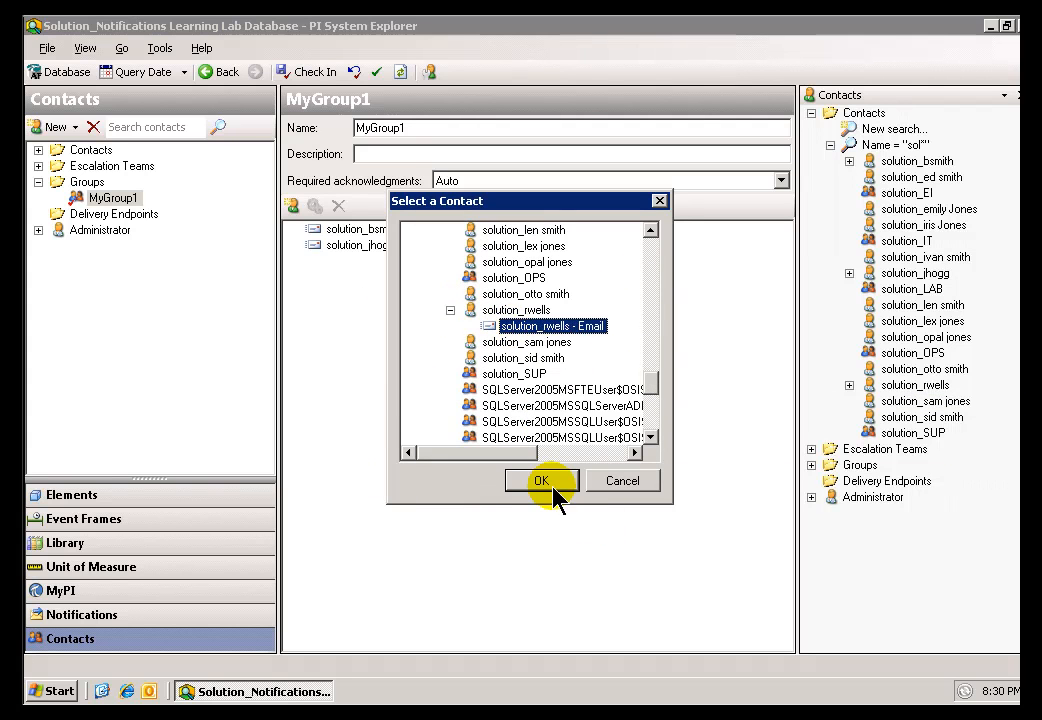
{"action": "left_click", "coordinate": [541, 481]}
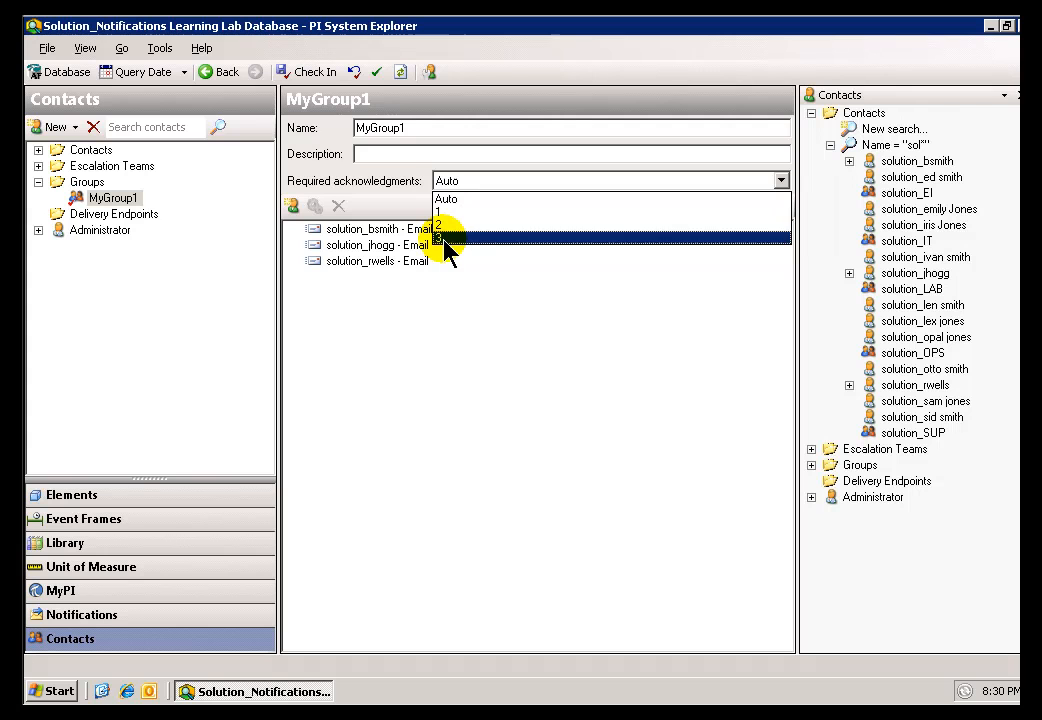
{"action": "left_click", "coordinate": [440, 258]}
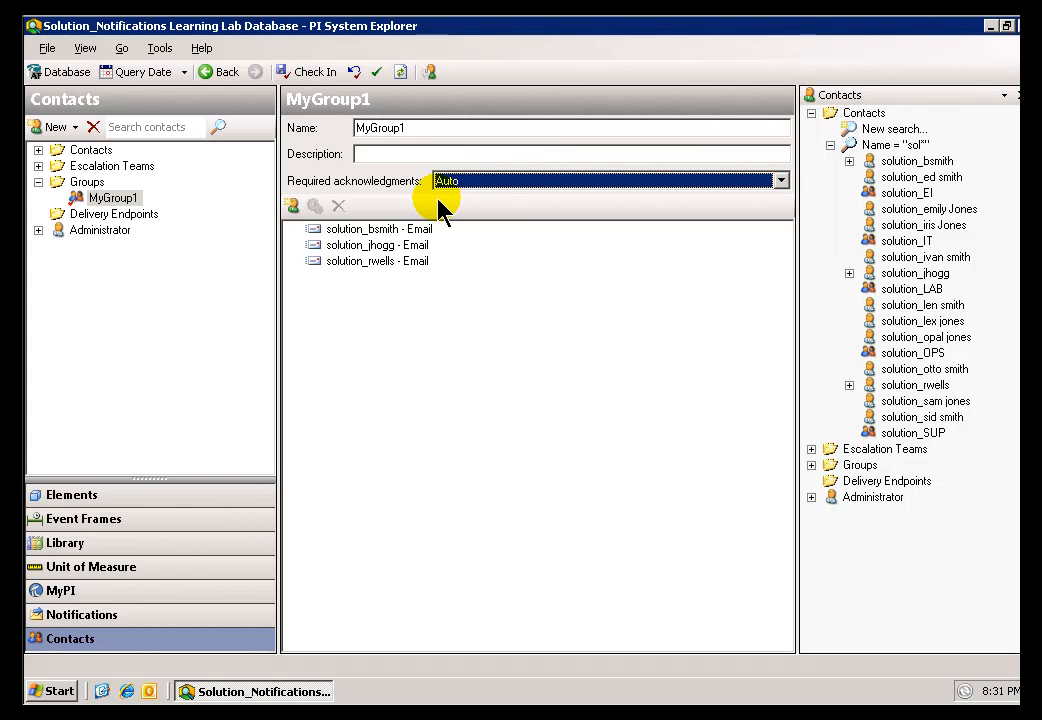
{"action": "left_click", "coordinate": [292, 205]}
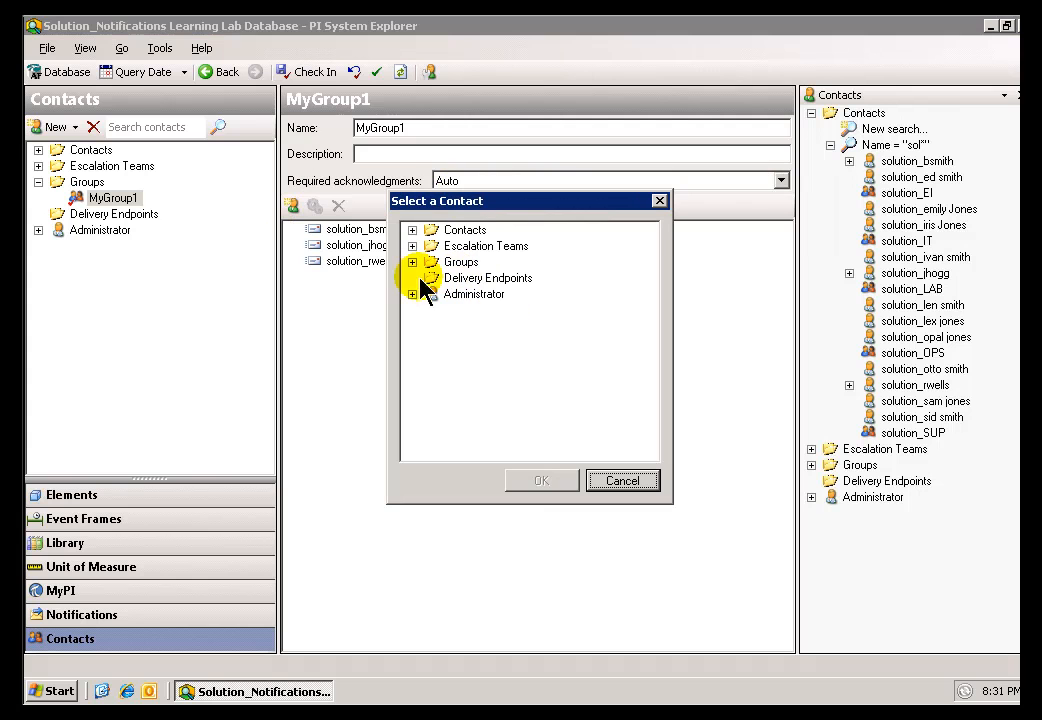
{"action": "left_click", "coordinate": [412, 229]}
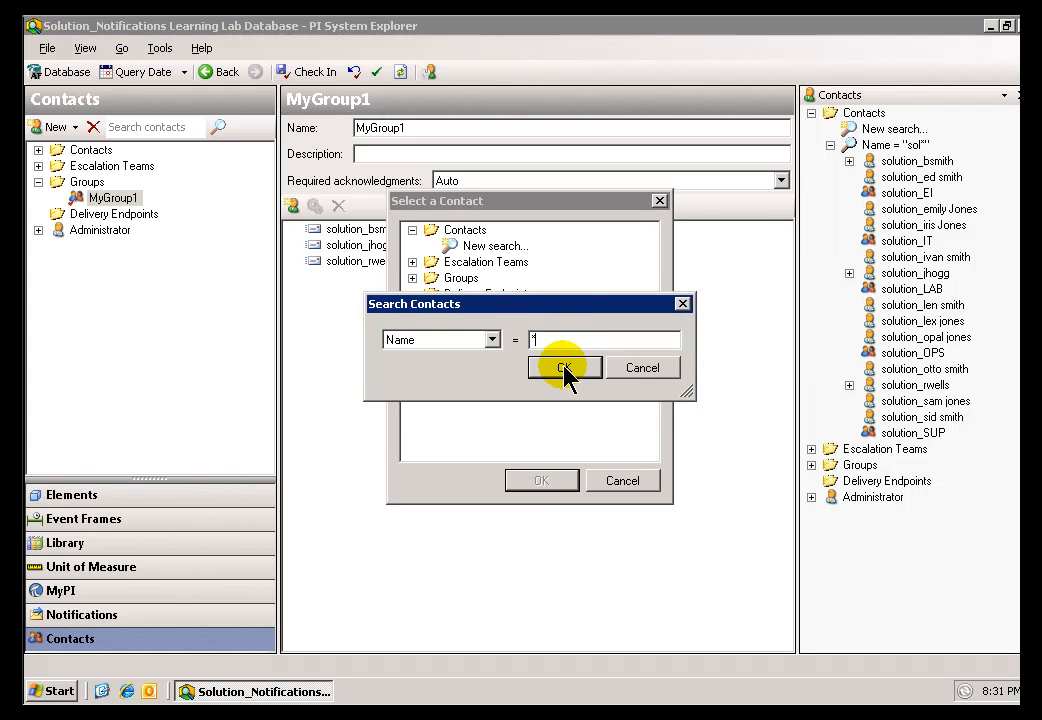
{"action": "left_click", "coordinate": [564, 368]}
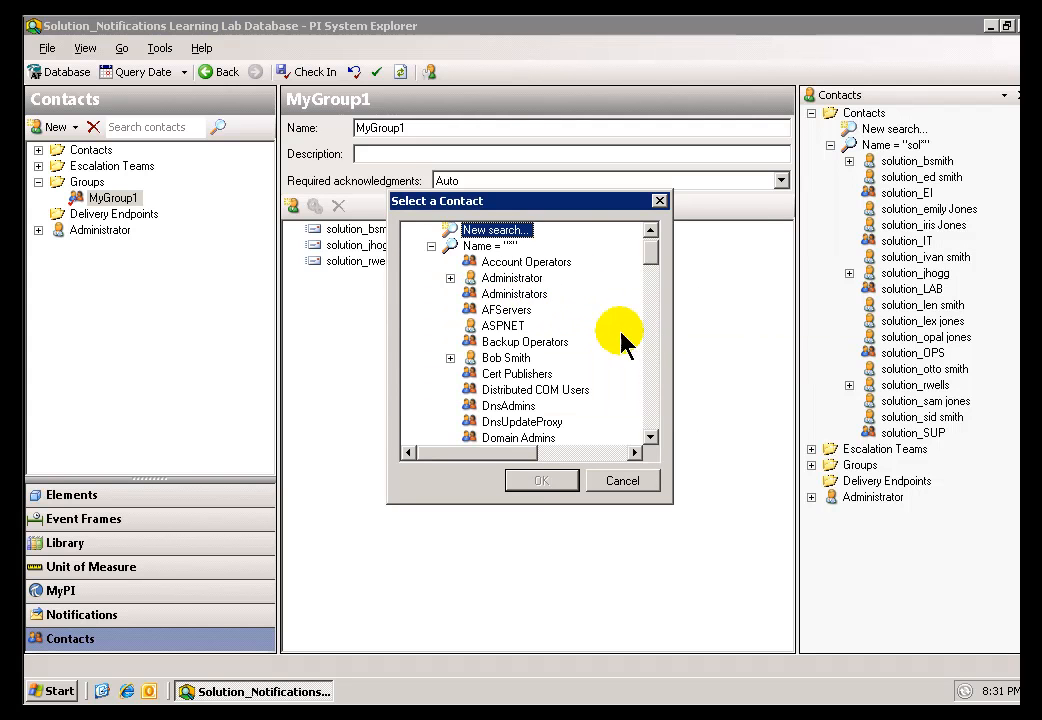
{"action": "mouse_move", "coordinate": [490, 318]}
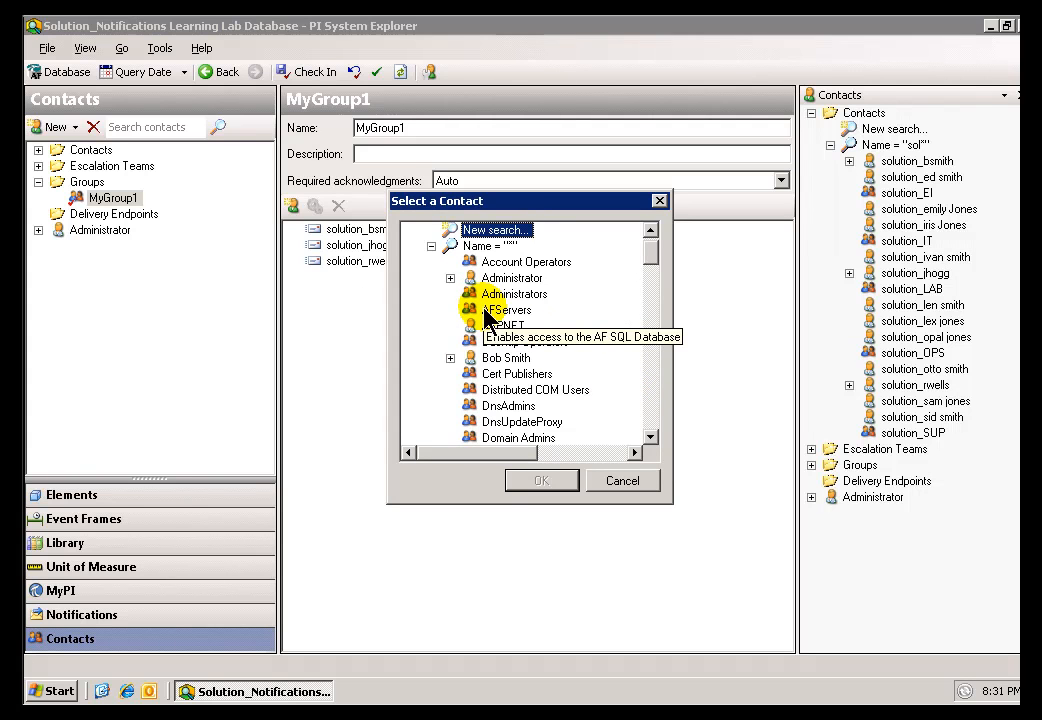
{"action": "left_click", "coordinate": [507, 309]}
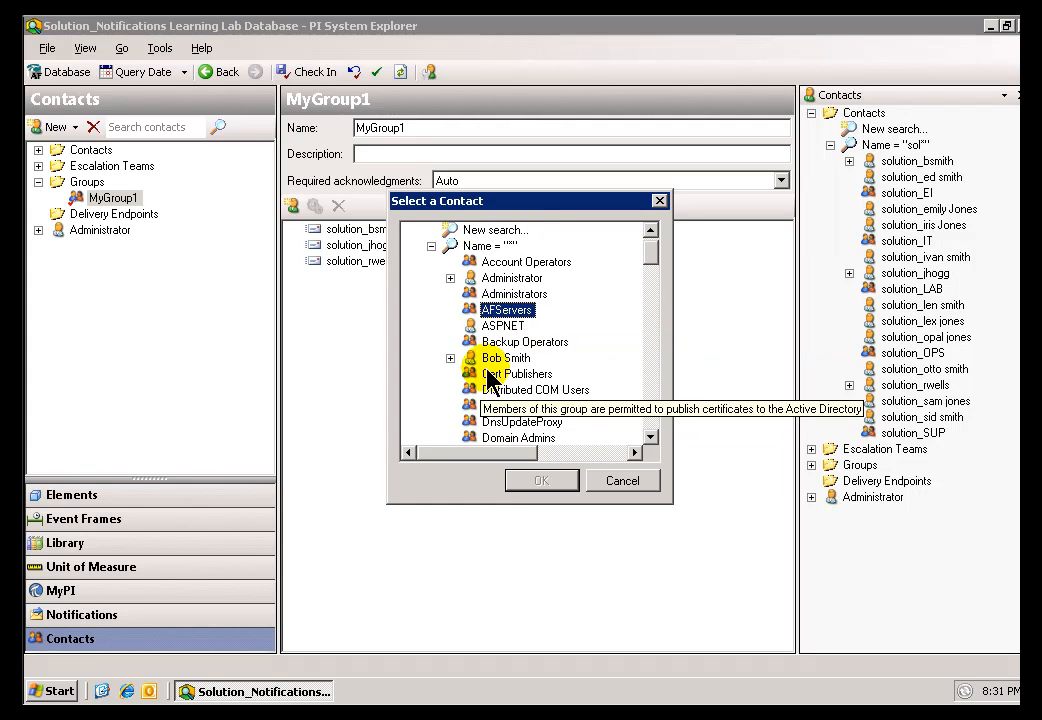
{"action": "left_click", "coordinate": [537, 389]}
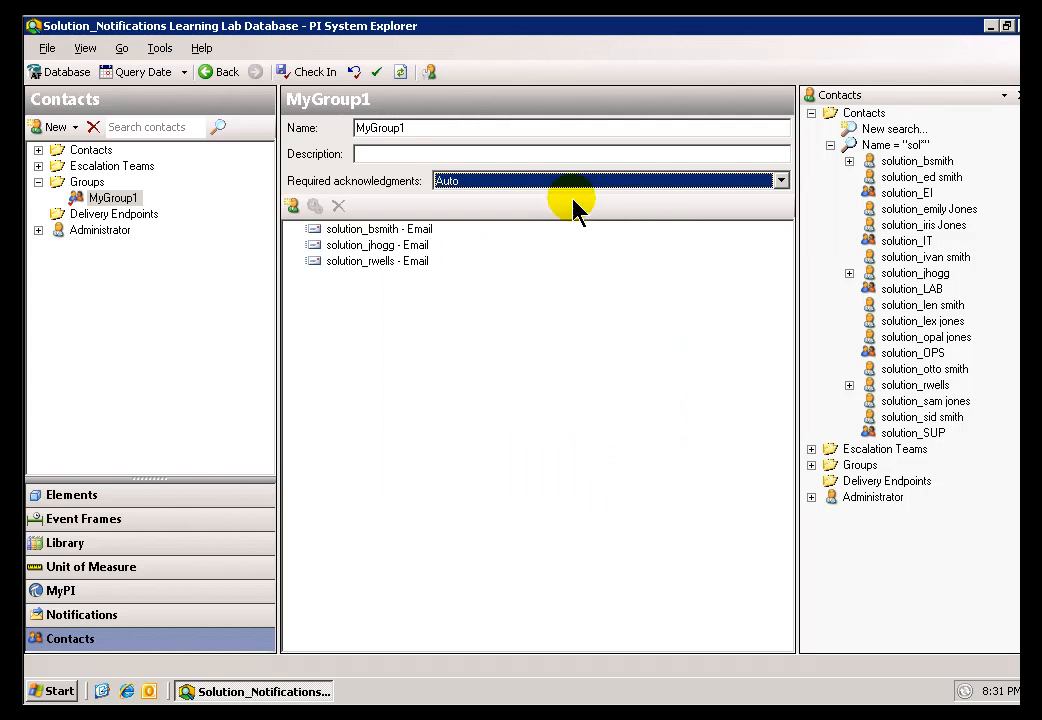
{"action": "mouse_move", "coordinate": [565, 195]}
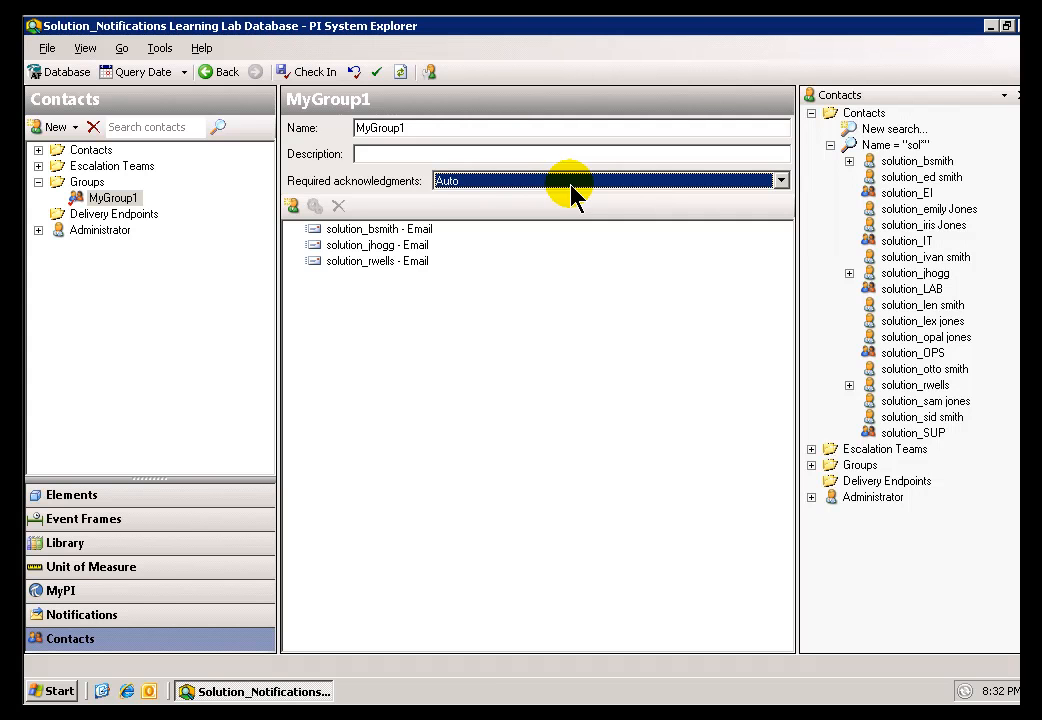
{"action": "mouse_move", "coordinate": [543, 197]}
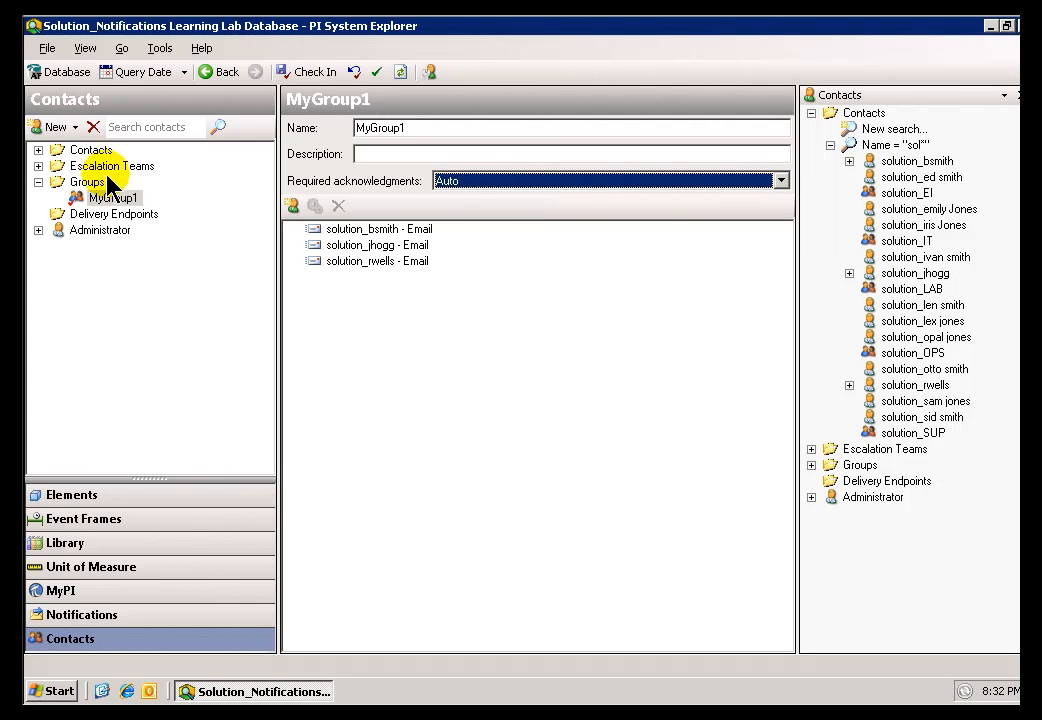
{"action": "mouse_move", "coordinate": [425, 255]}
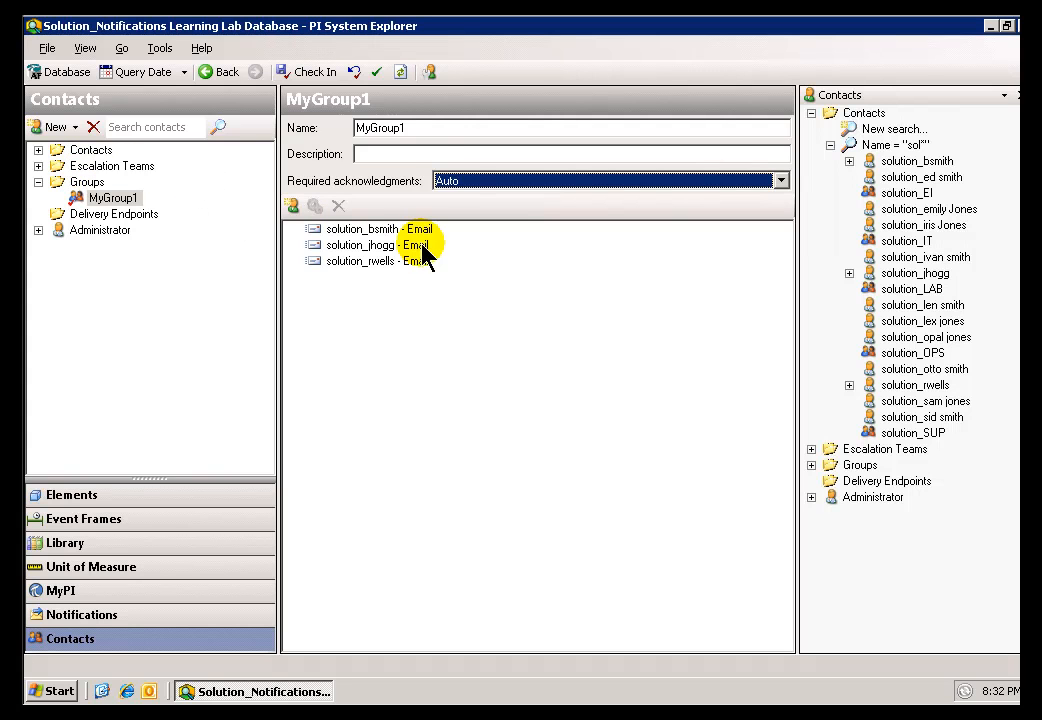